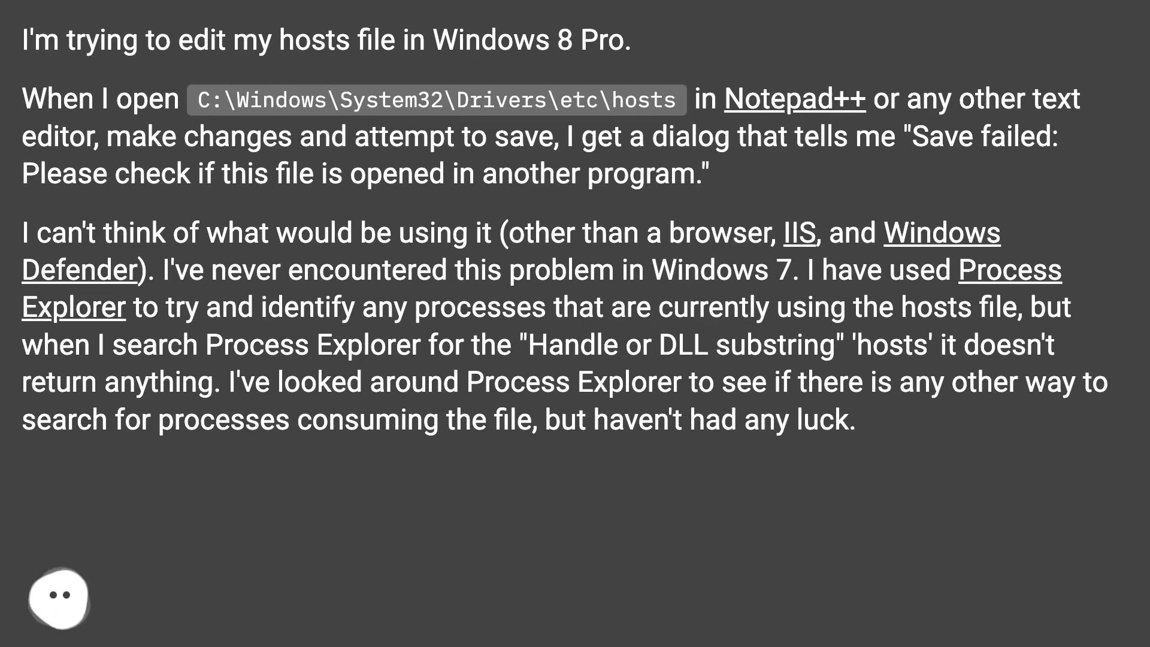
scroll("down", 3)
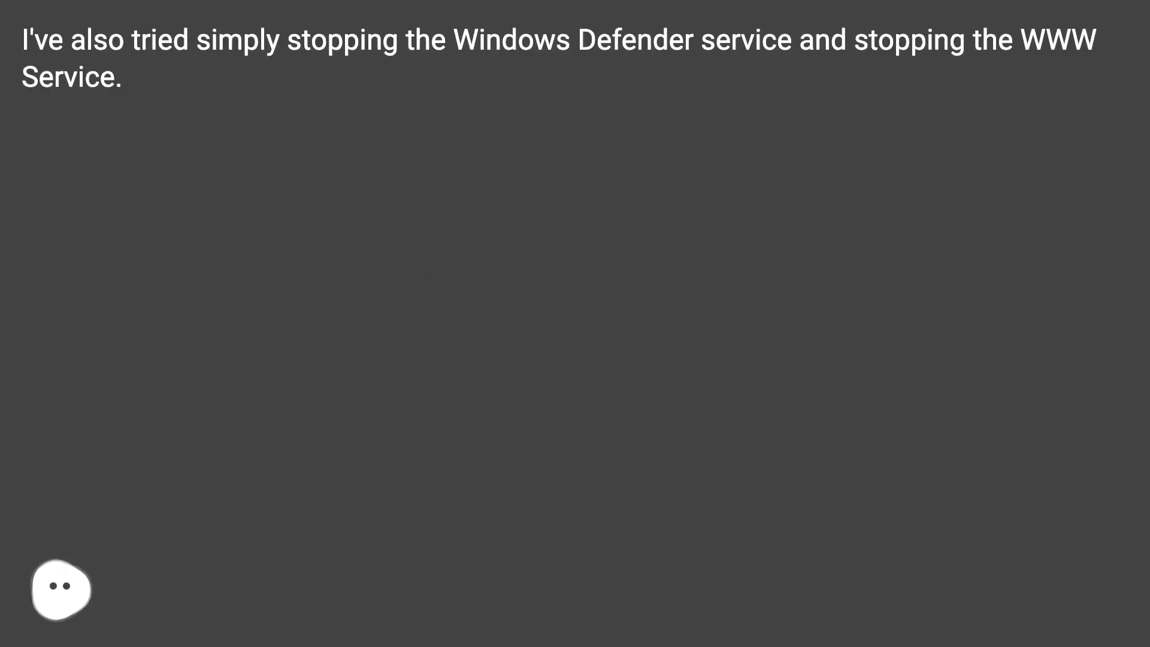